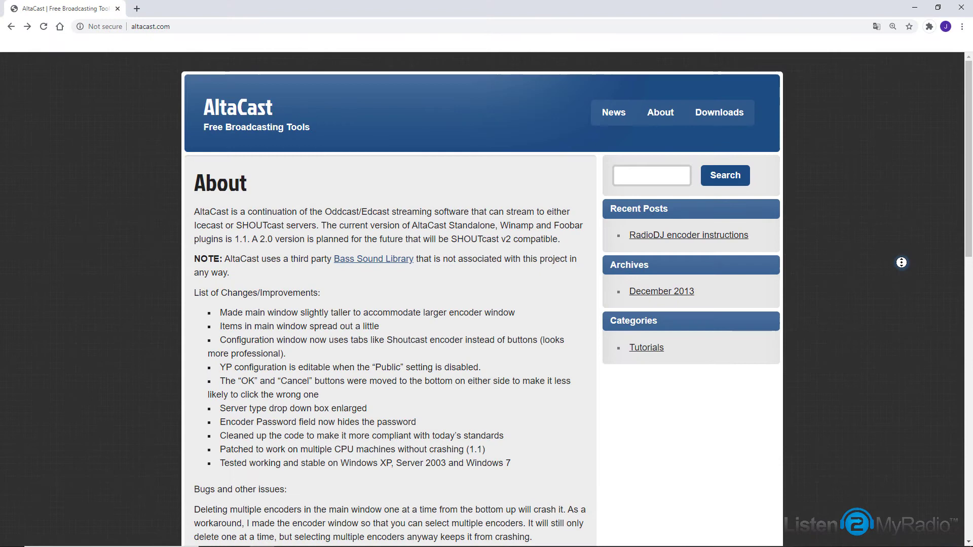
# Go to the AltaCast Downloads page and start the lame_enc.dll MP3 encoder download
pyautogui.scroll(-3)
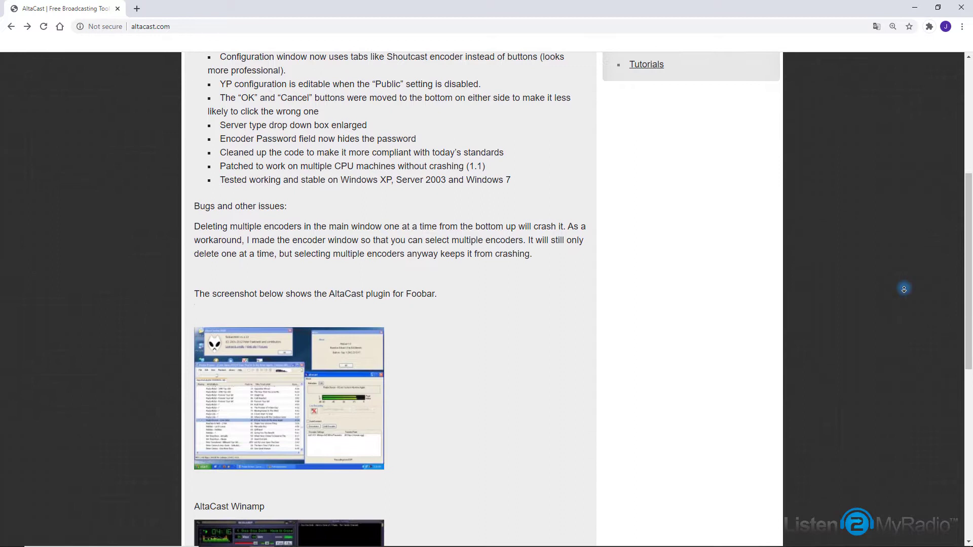
pyautogui.scroll(-3)
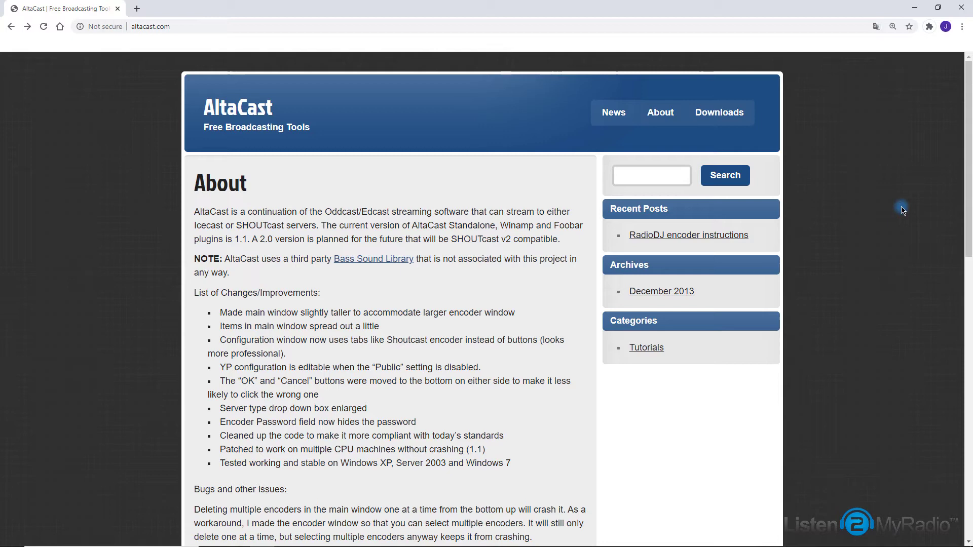
pyautogui.click(720, 111)
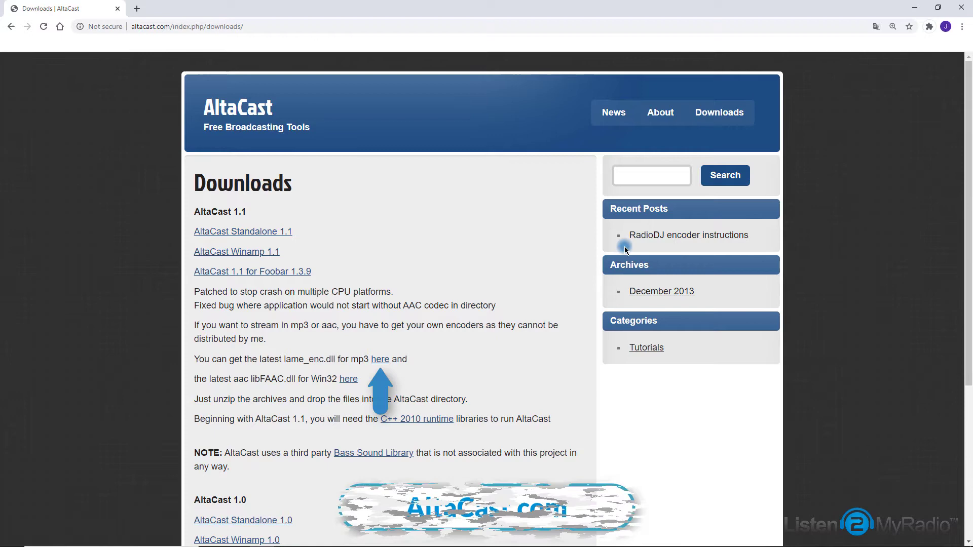
pyautogui.click(380, 358)
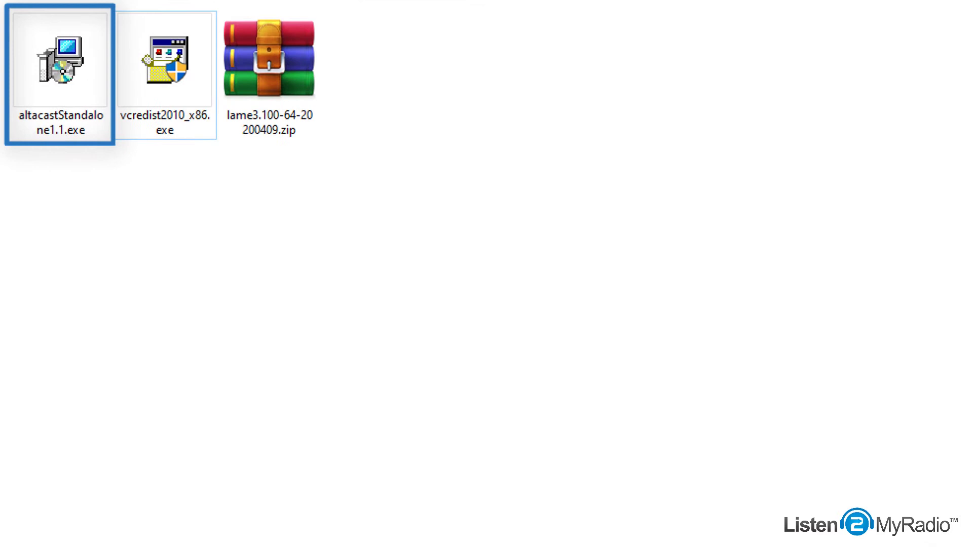
# Extract the LAME zip beside the installers and select lame_enc.dll
pyautogui.click(163, 61)
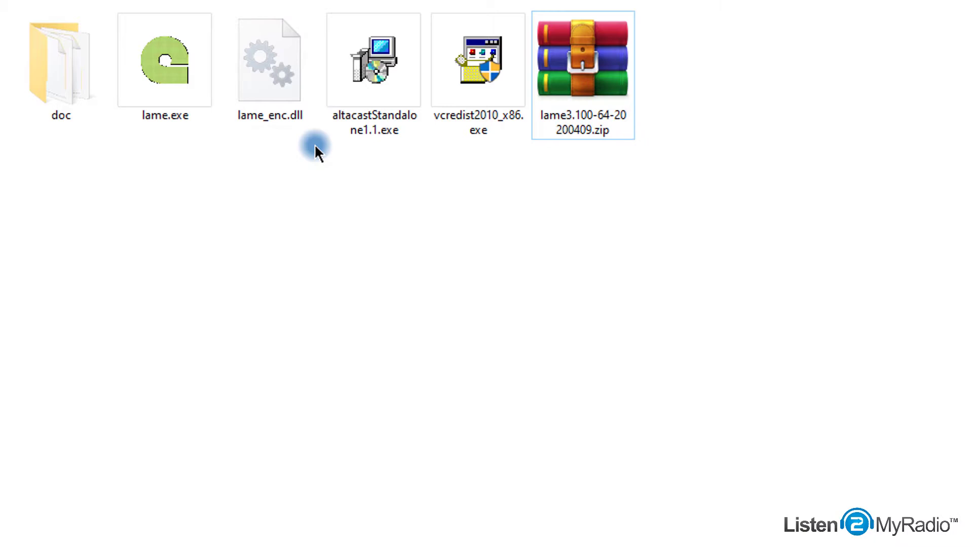
pyautogui.click(46, 293)
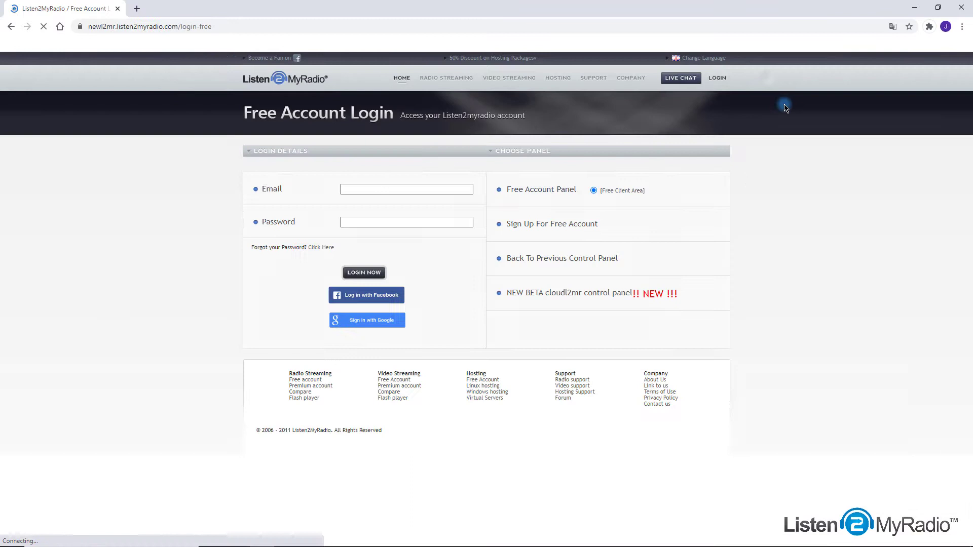
# Log in to the Listen2MyRadio control panel to reach the stream details
pyautogui.click(364, 273)
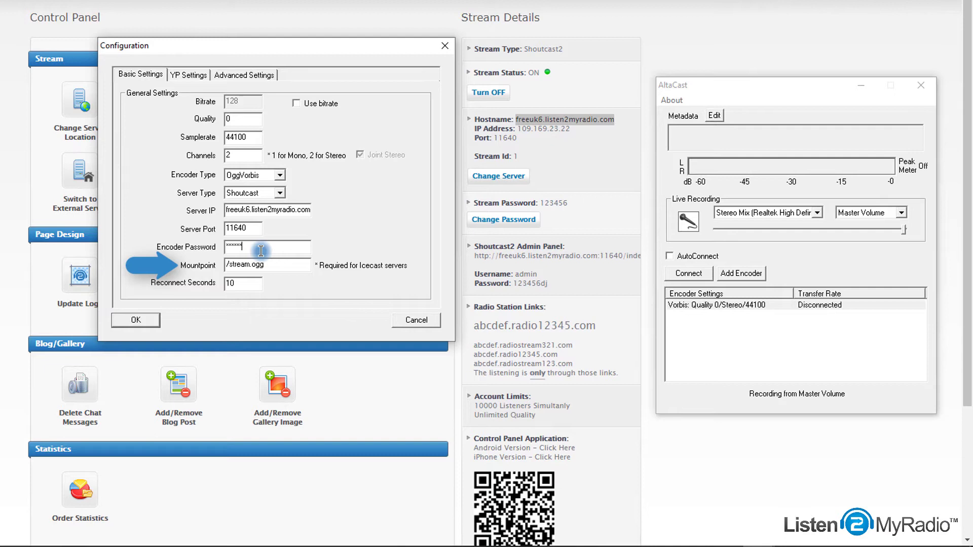
# Clear the mountpoint and set the encoder to MP3 Lame at 128 kbps
pyautogui.click(268, 266)
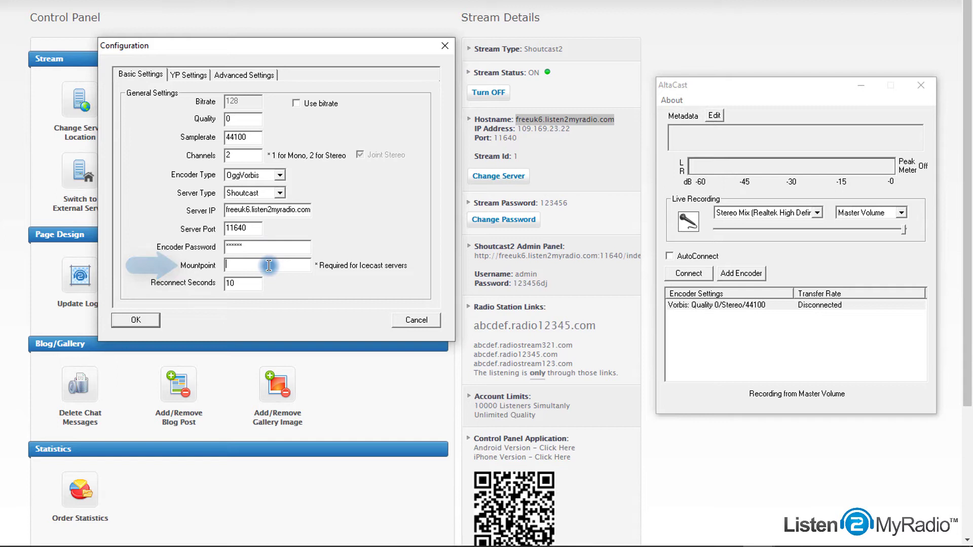
pyautogui.click(279, 174)
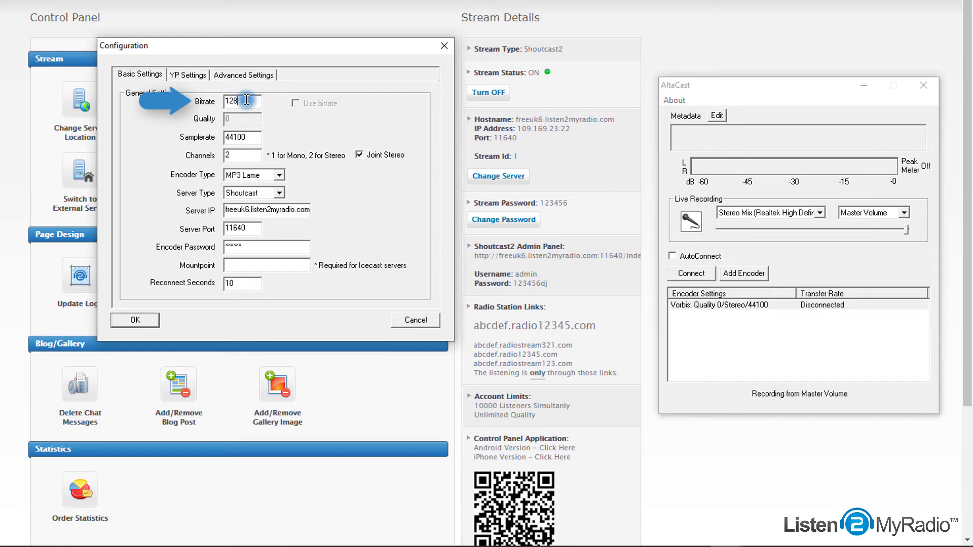
pyautogui.write('32')
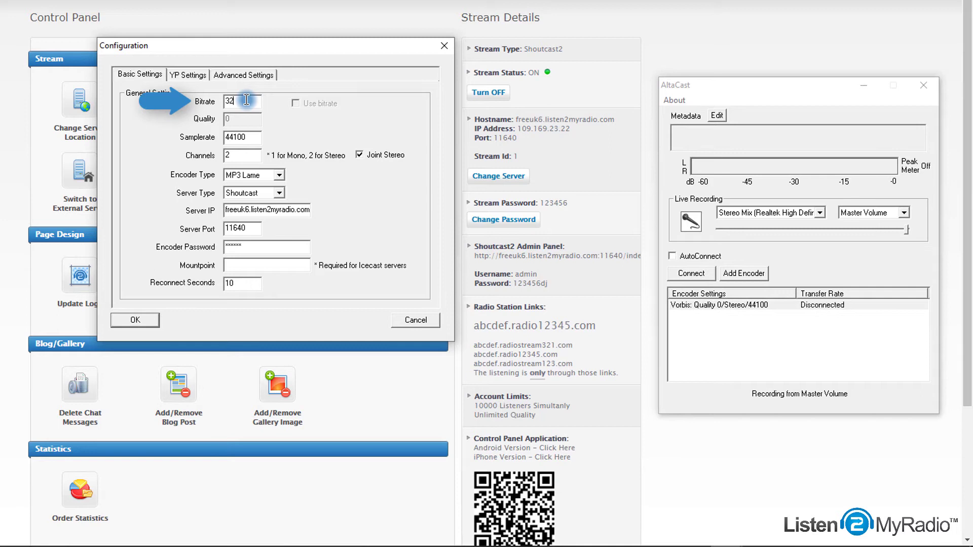
pyautogui.write('128')
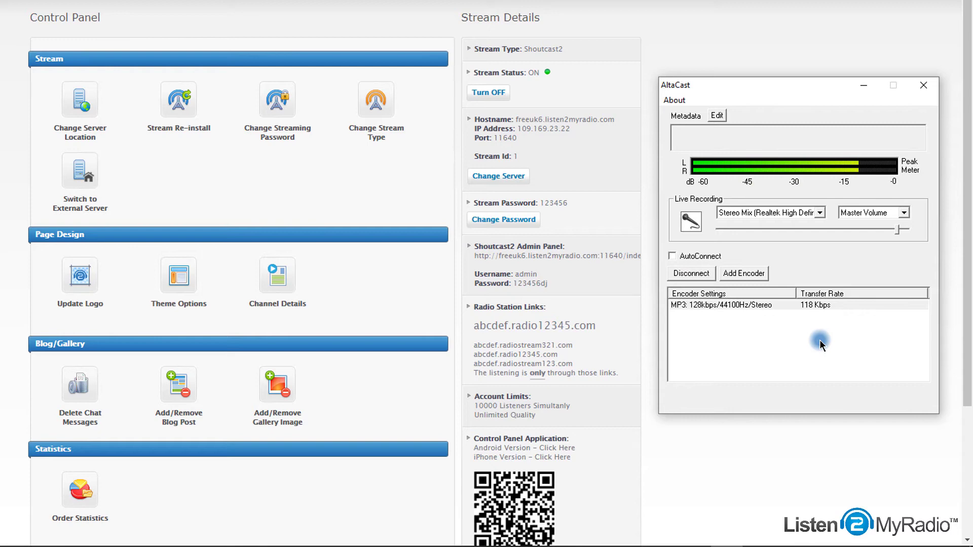
pyautogui.moveTo(816, 342)
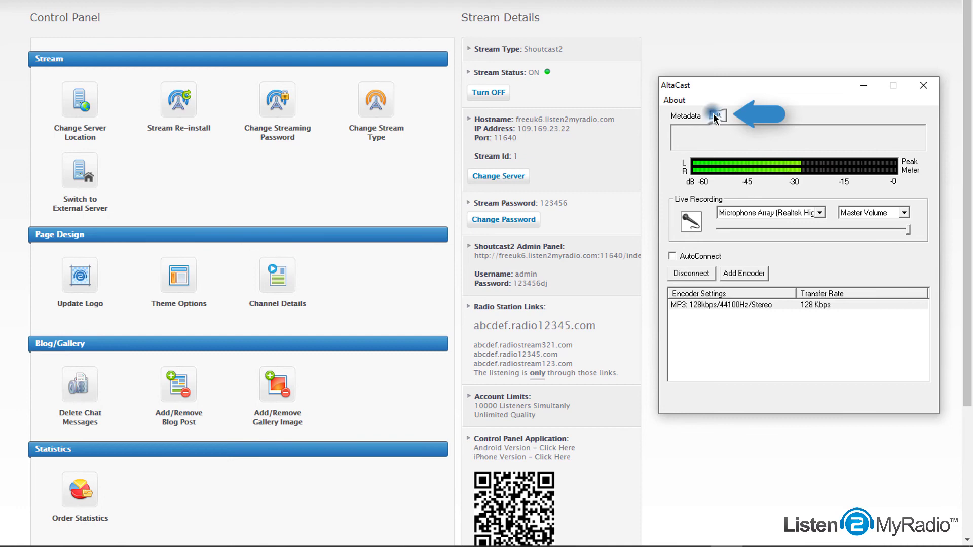
# In the metadata settings, enable grabbing metadata from a window title
pyautogui.click(717, 115)
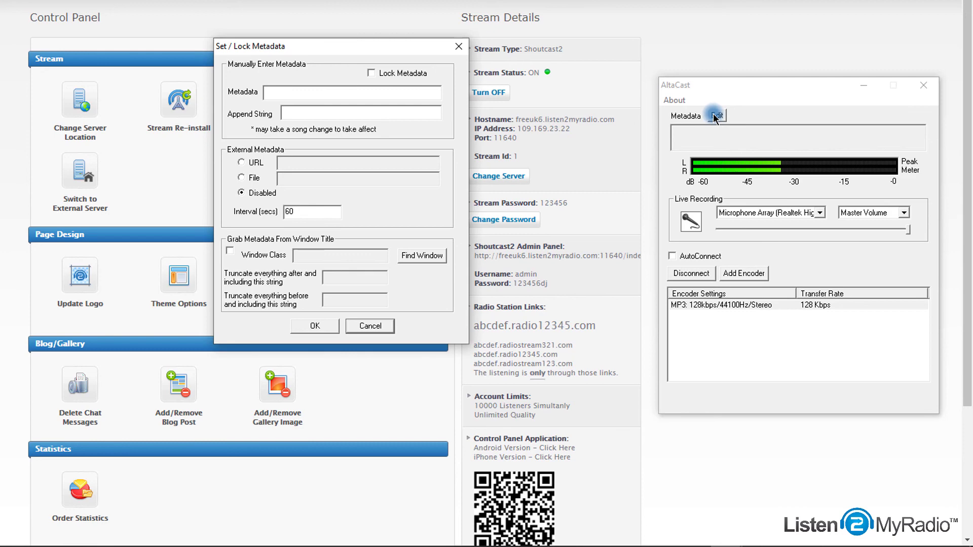
pyautogui.click(422, 255)
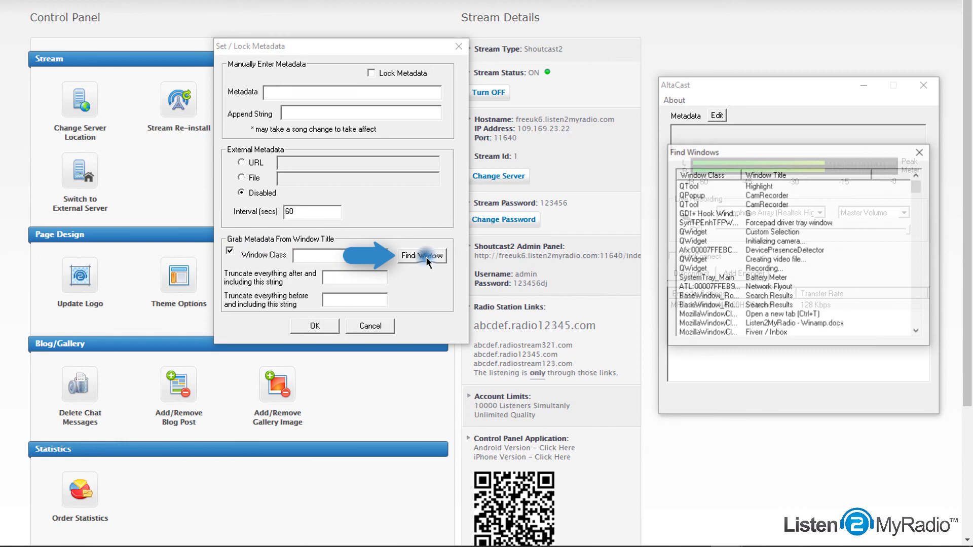